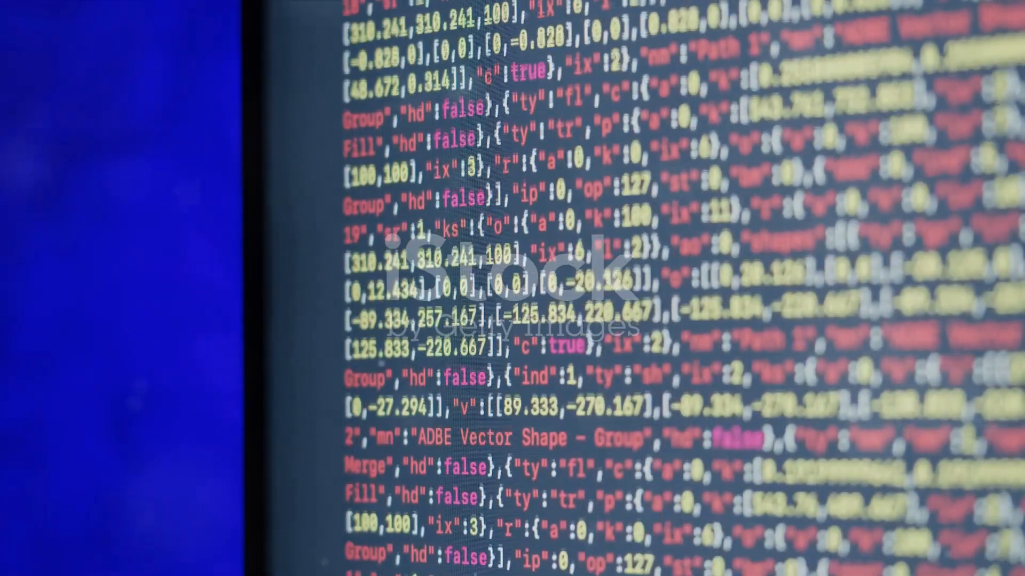
scroll("down", 3)
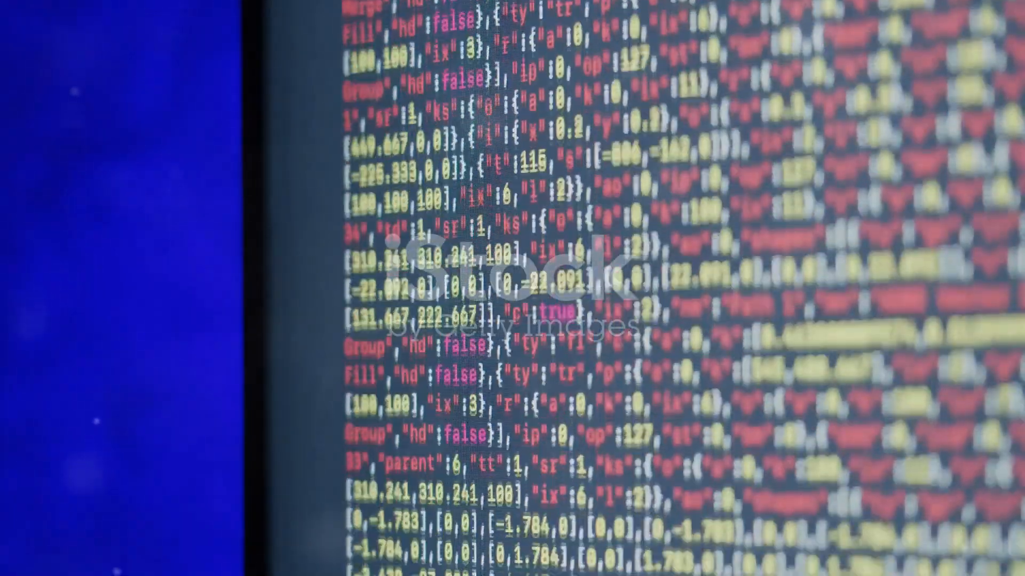
scroll("down", 3)
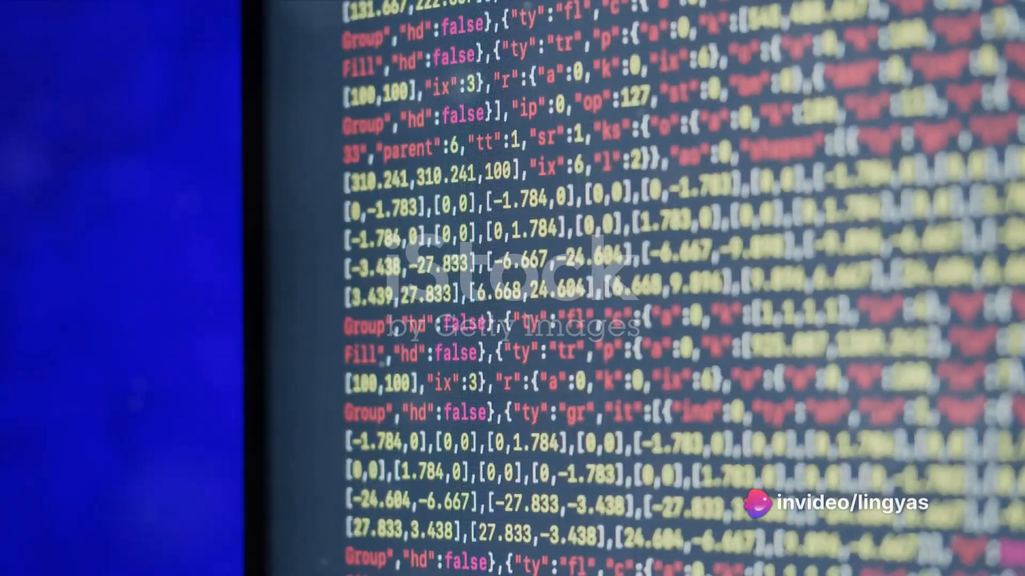